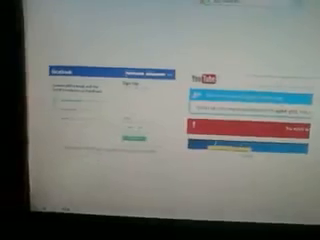
pyautogui.scroll(-3)
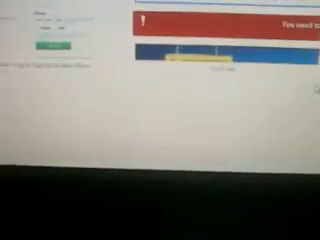